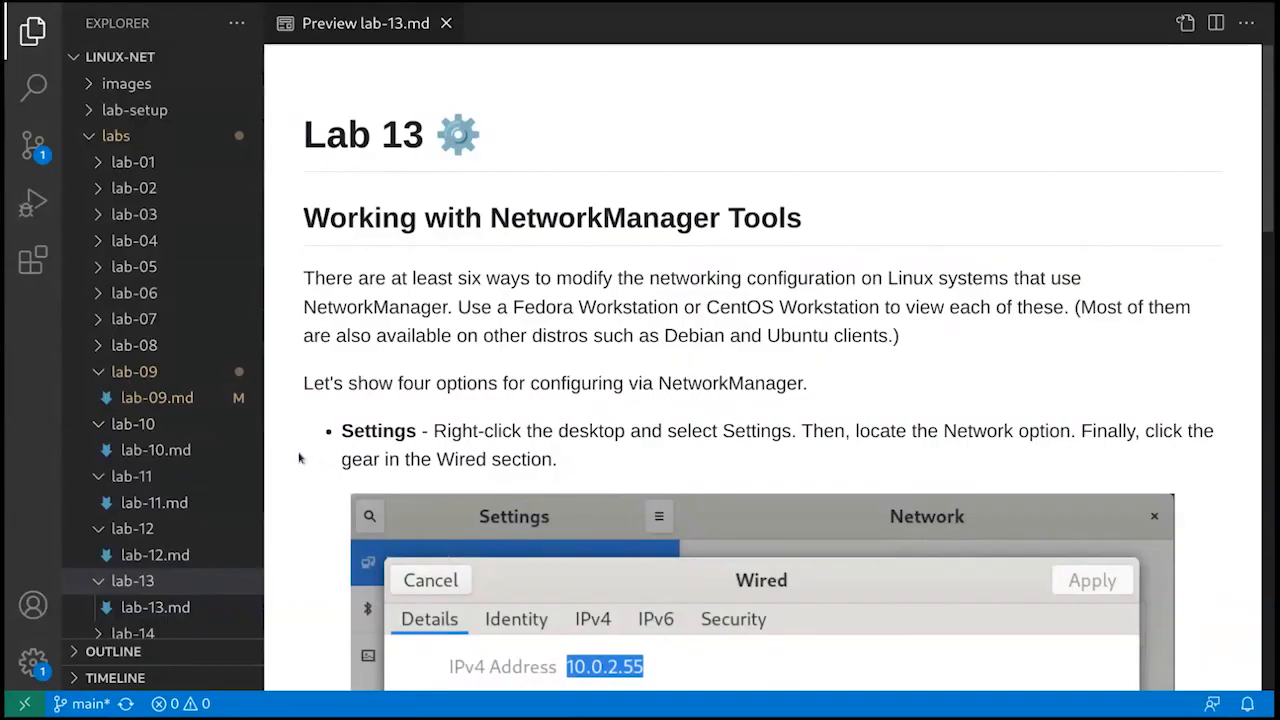
mouse_move(372, 420)
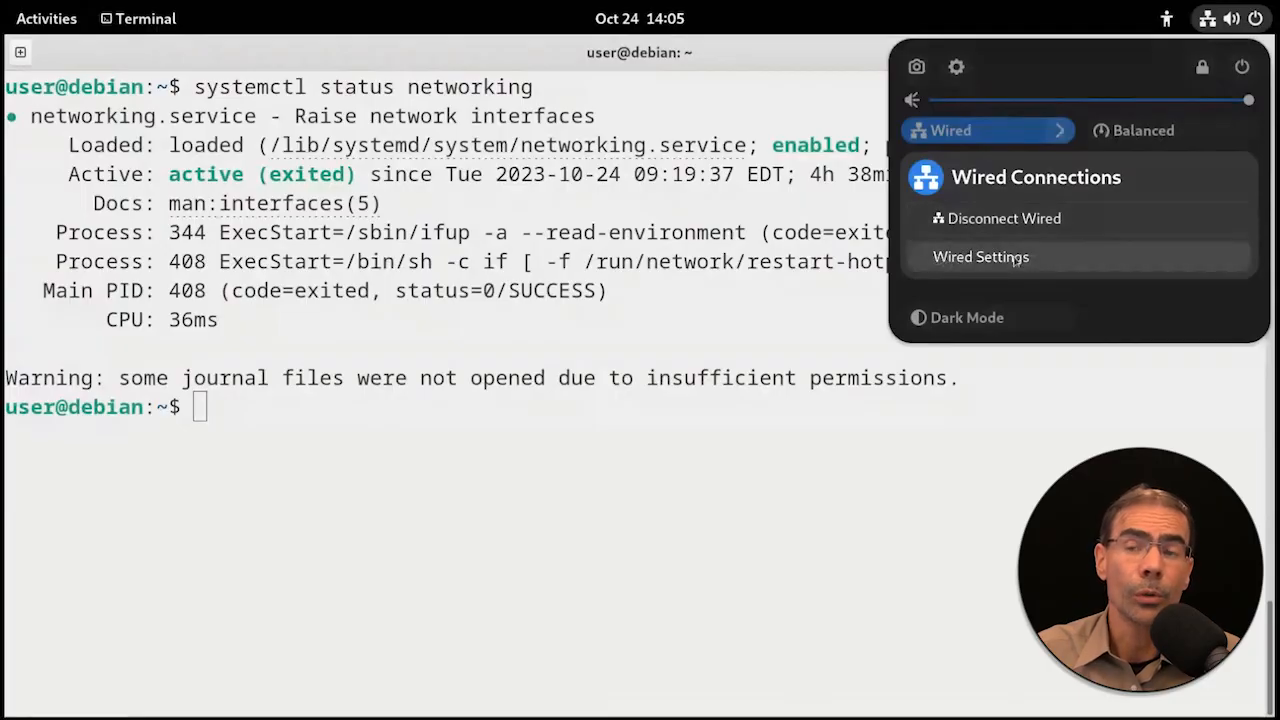
mouse_move(1030, 260)
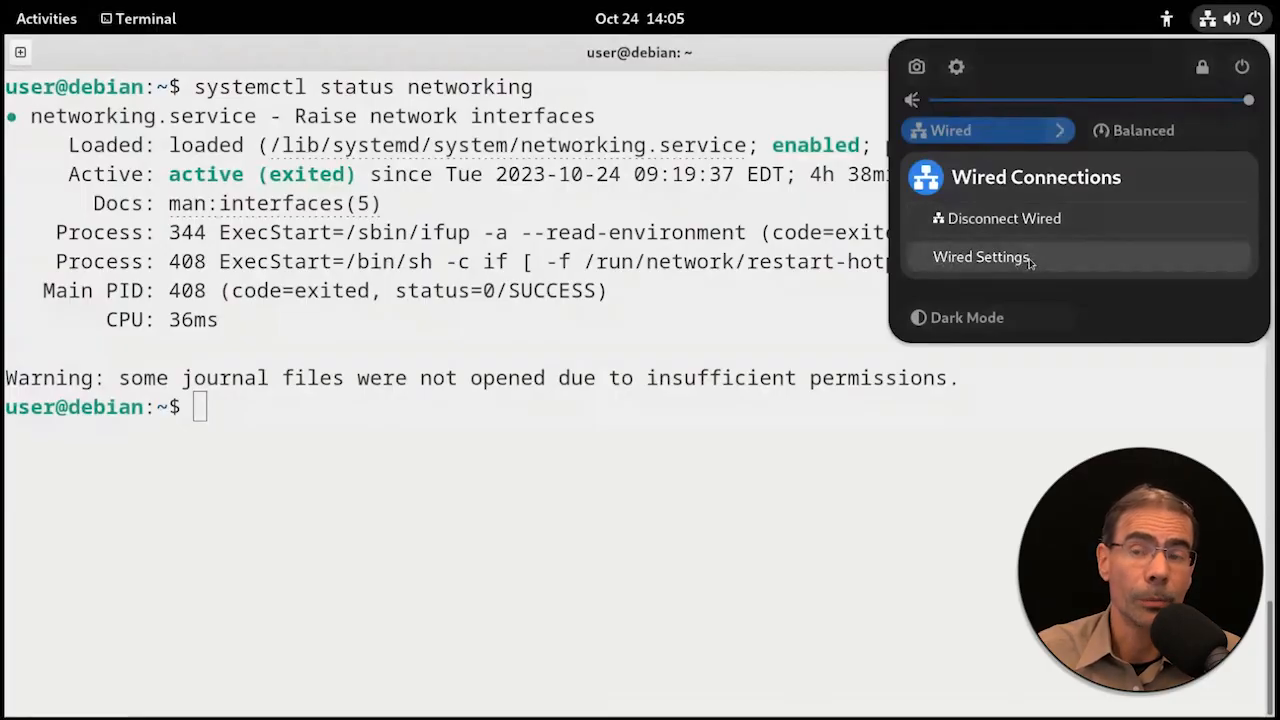
Open Wired Settings from the system menu to reach the Network page.
left_click(982, 256)
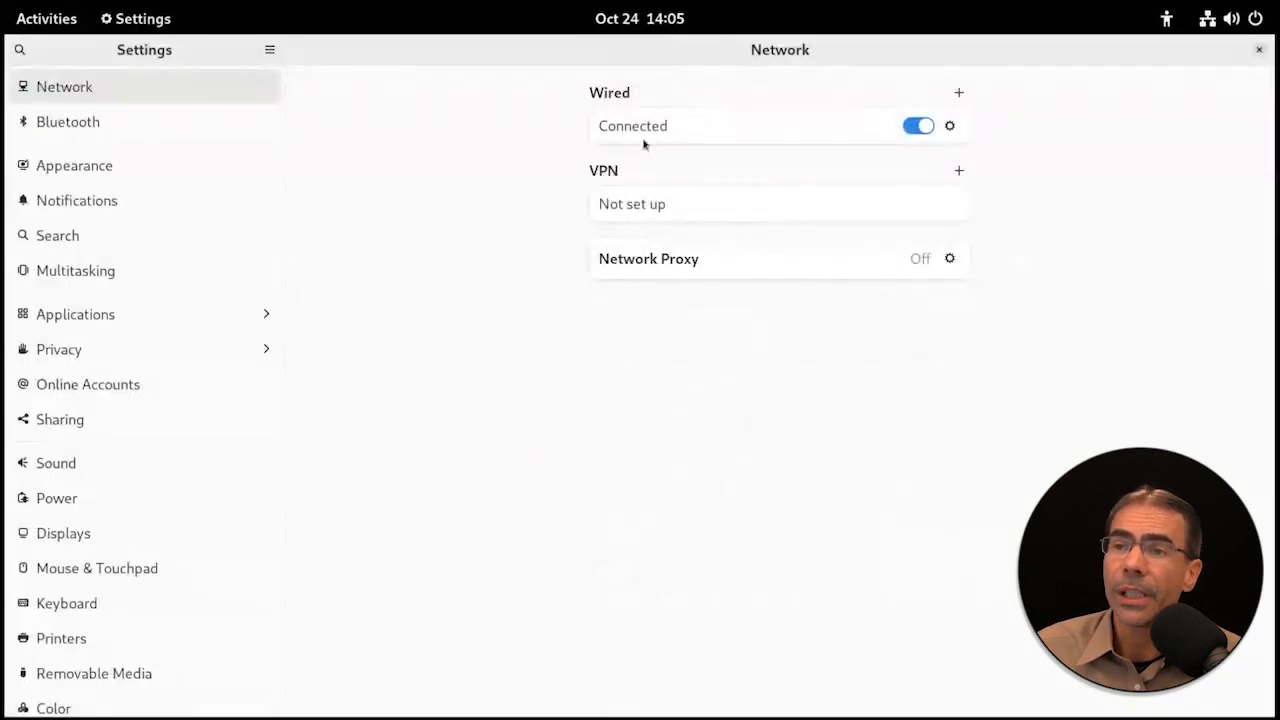
mouse_move(604, 140)
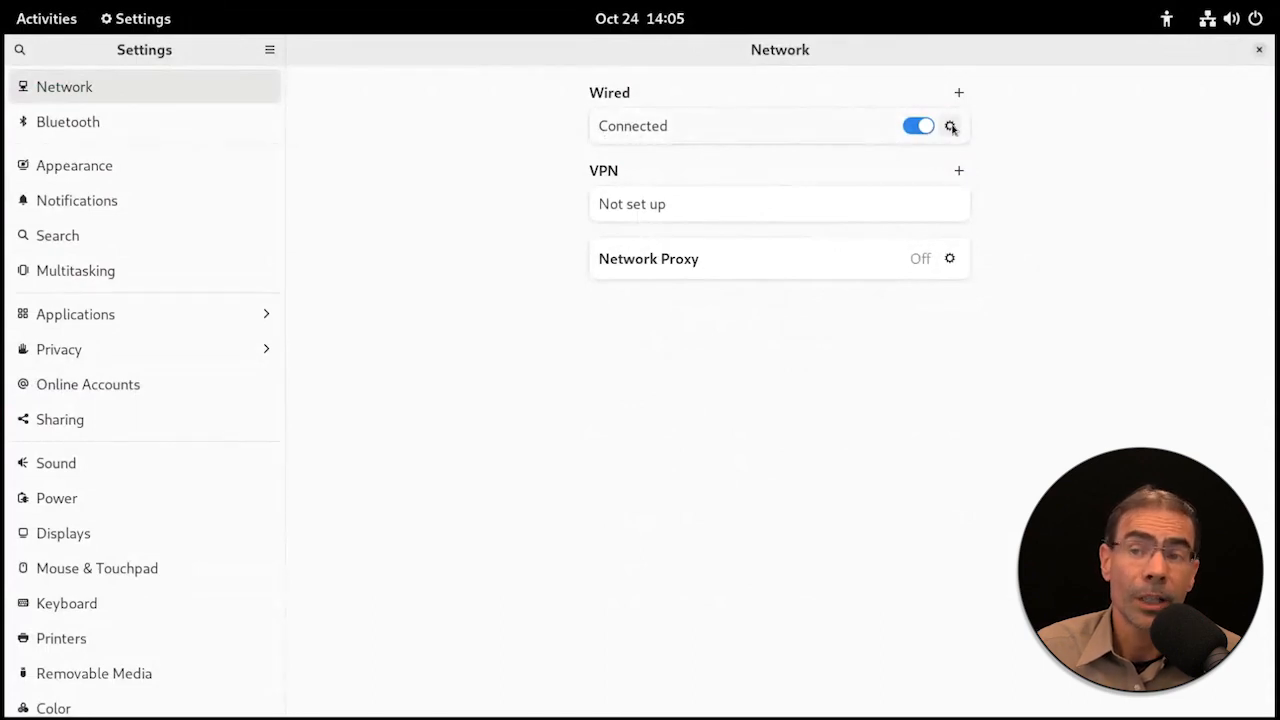
Show the wired connection's Details: IPv4 10.0.2.52, default route and DNS 10.0.2.1, highlighting the addresses.
left_click(948, 124)
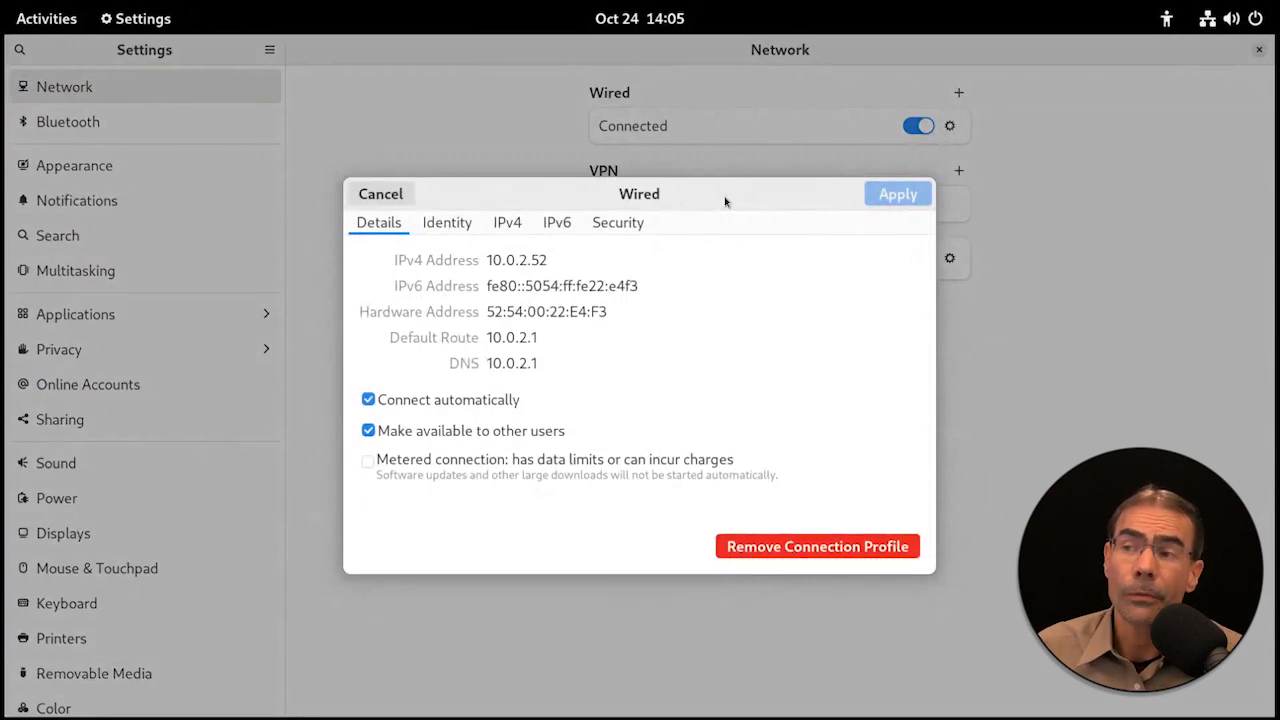
left_click(516, 260)
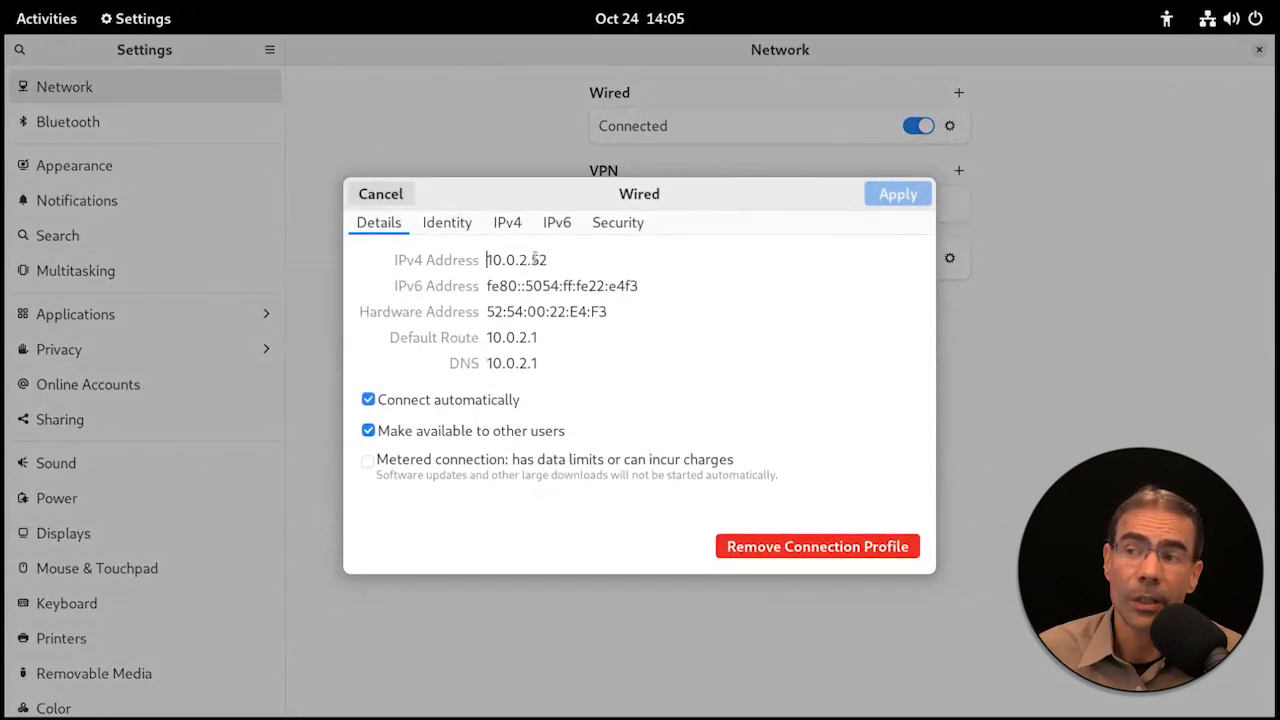
triple_click(516, 260)
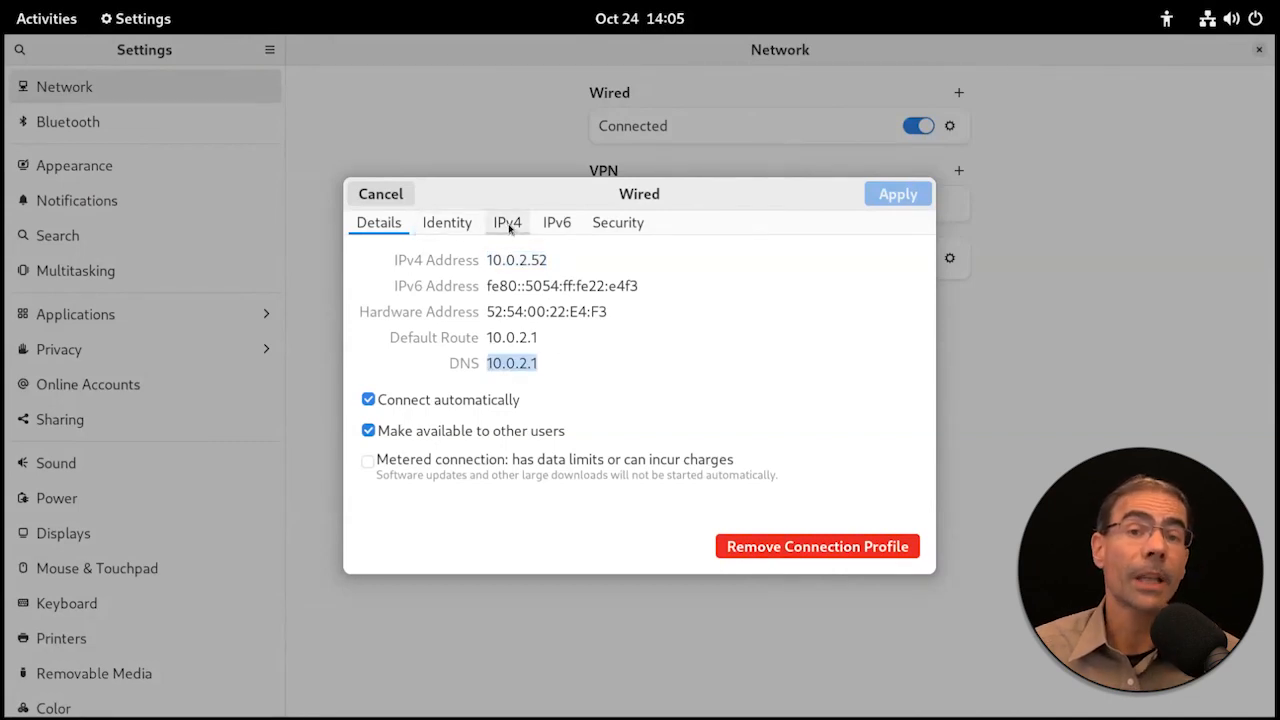
Show the manual IPv4 setup: address 10.0.2.52, netmask 255.255.255.0, gateway and DNS 10.0.2.1.
left_click(508, 222)
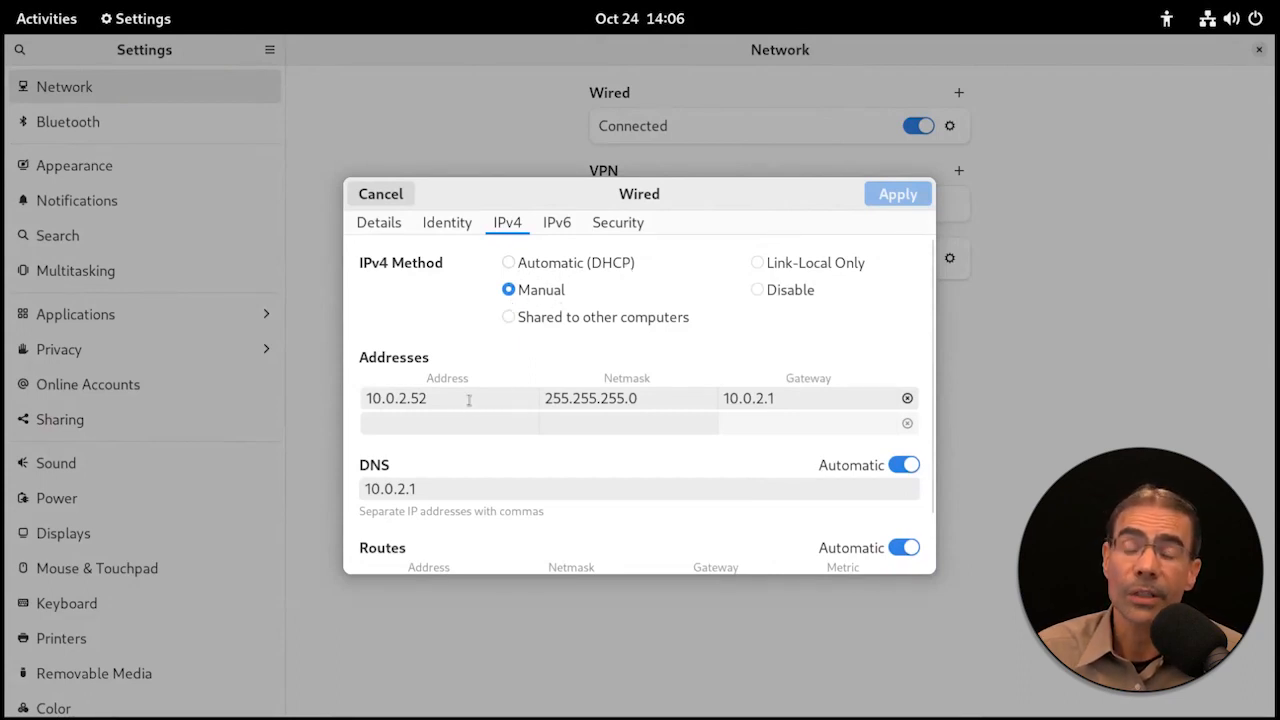
left_click(448, 398)
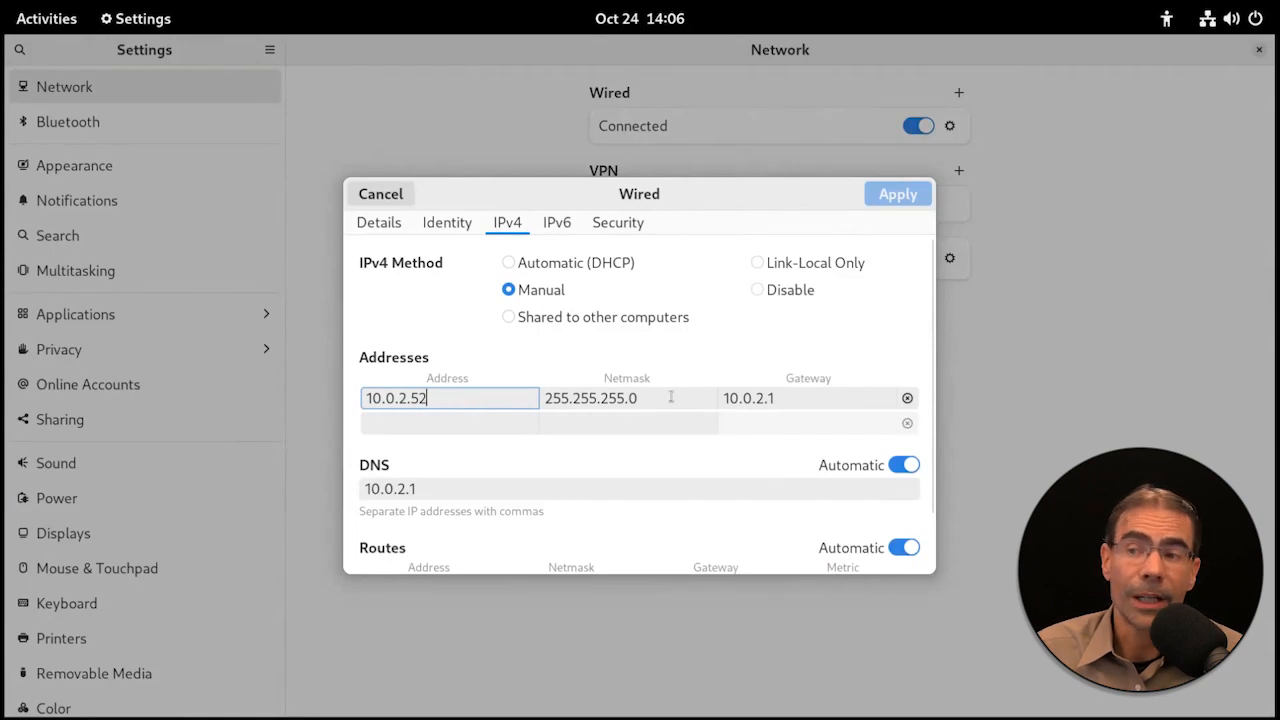
left_click(628, 398)
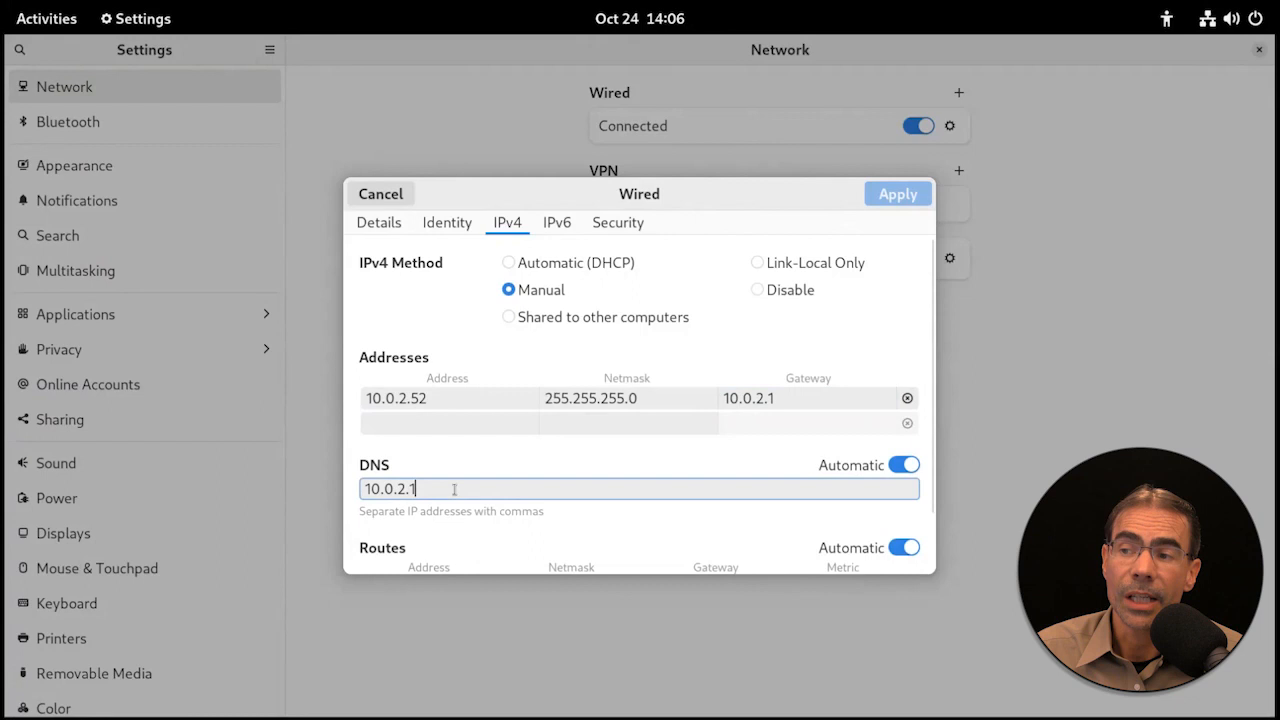
mouse_move(596, 476)
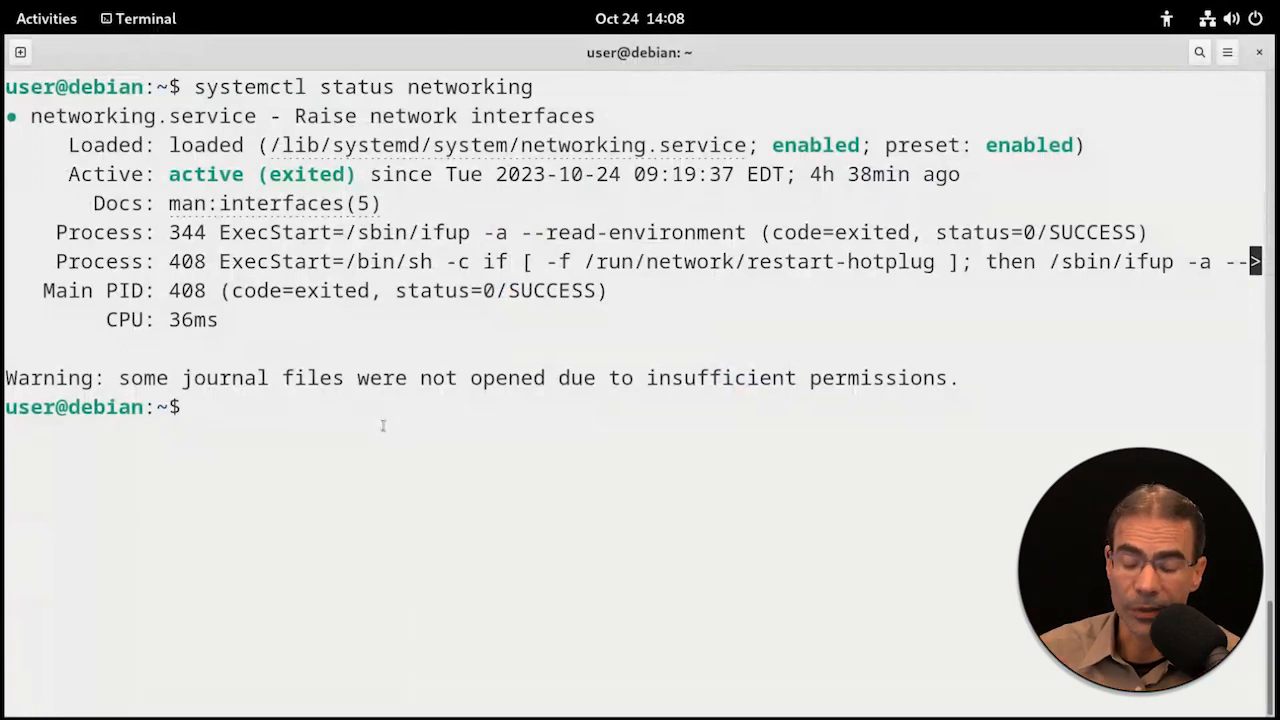
Run nm-connection-editor, centre its Network Connections window and select Wired connection 1.
type("nm")
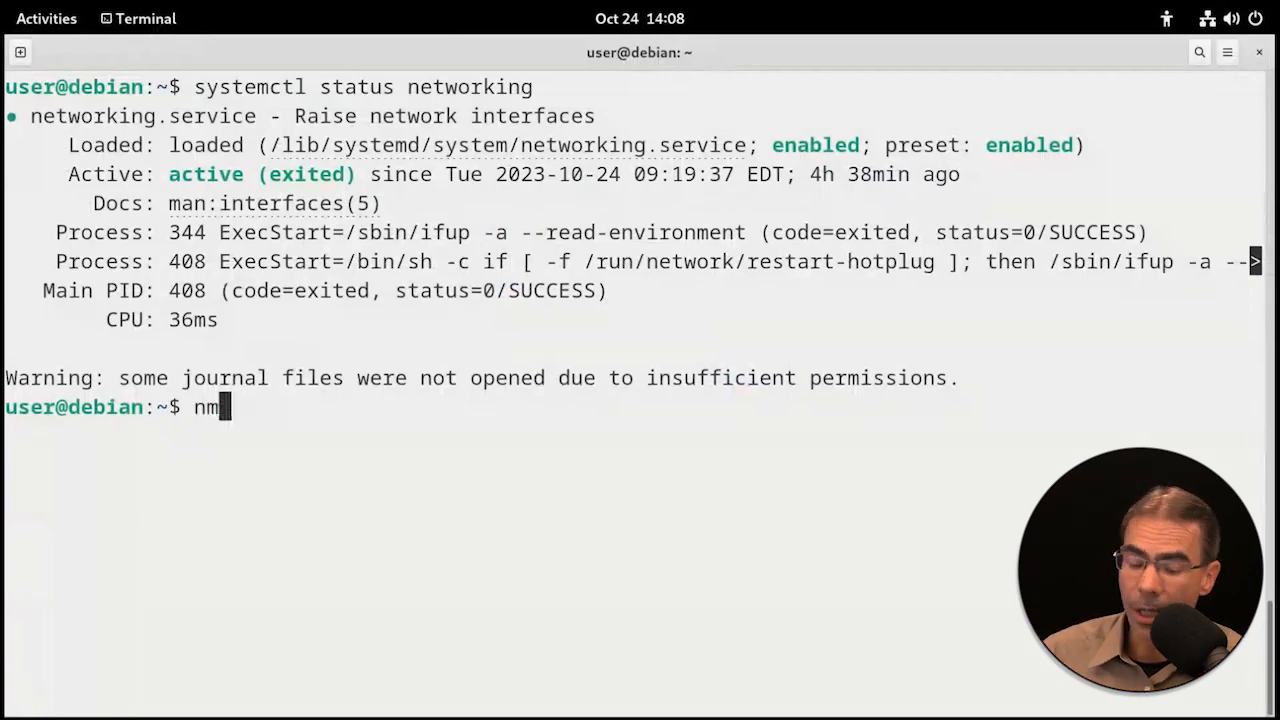
type("-connection-editor")
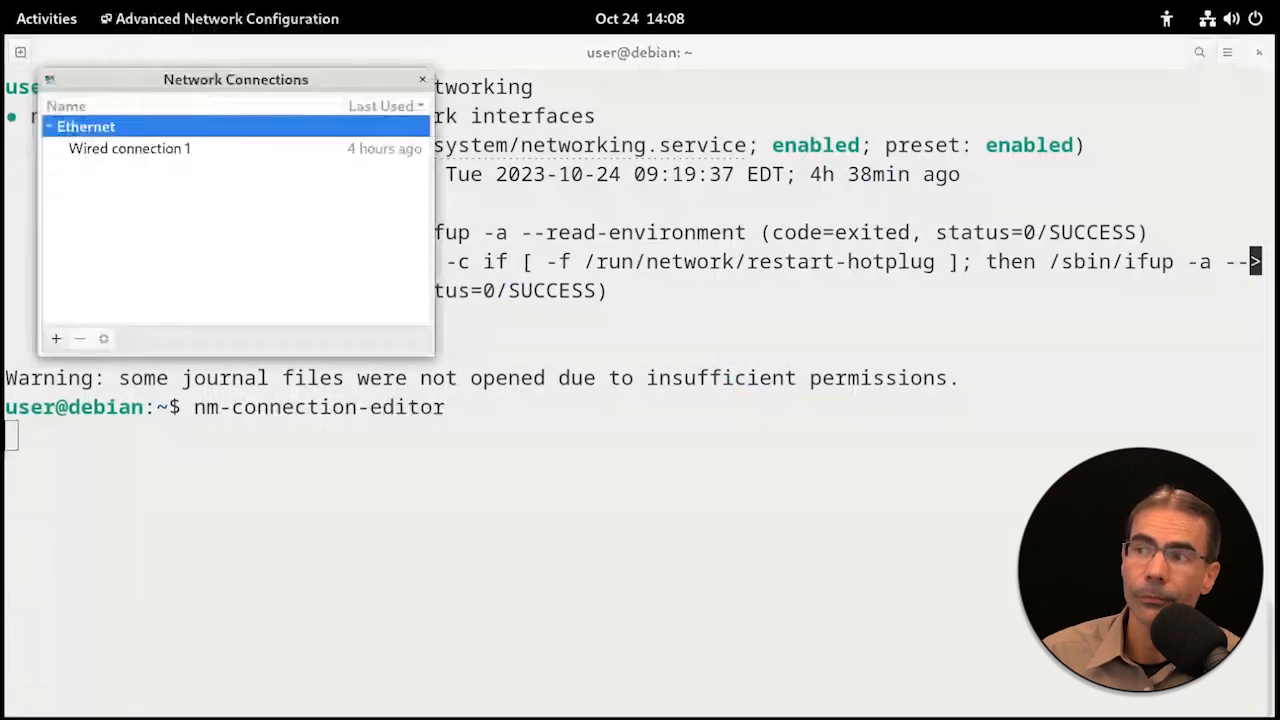
mouse_move(212, 94)
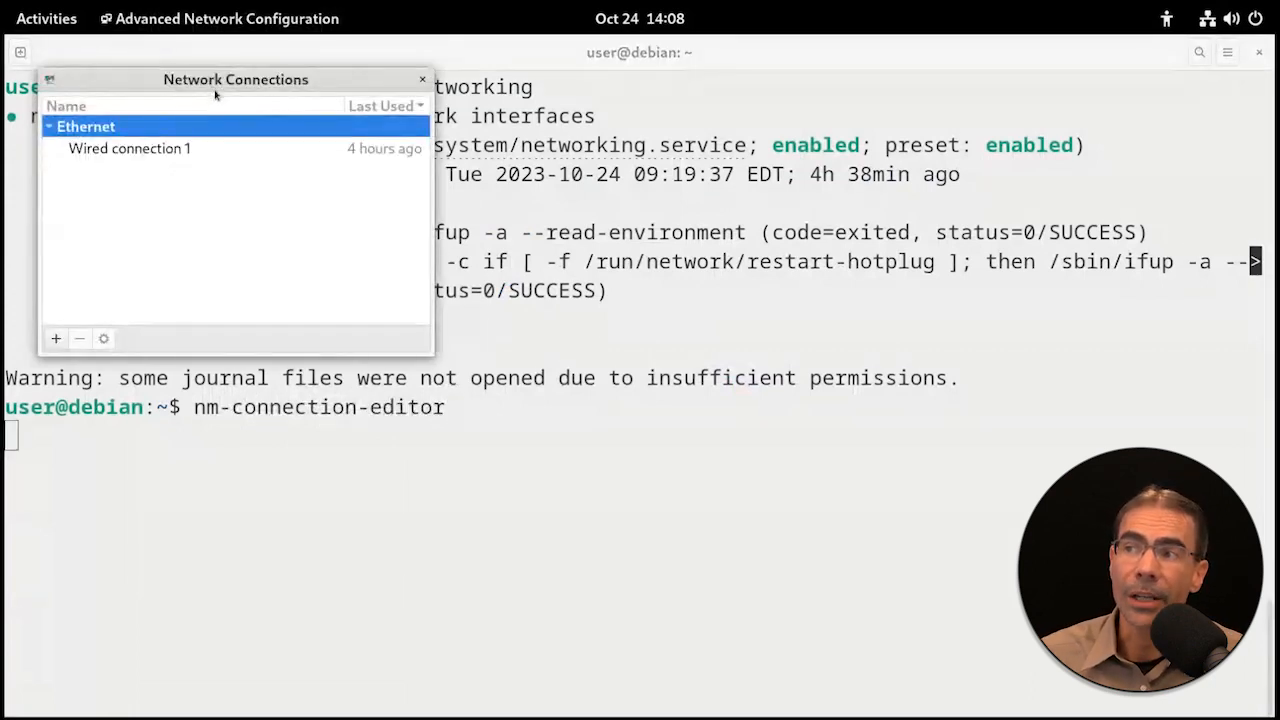
left_click_drag(236, 80, 626, 240)
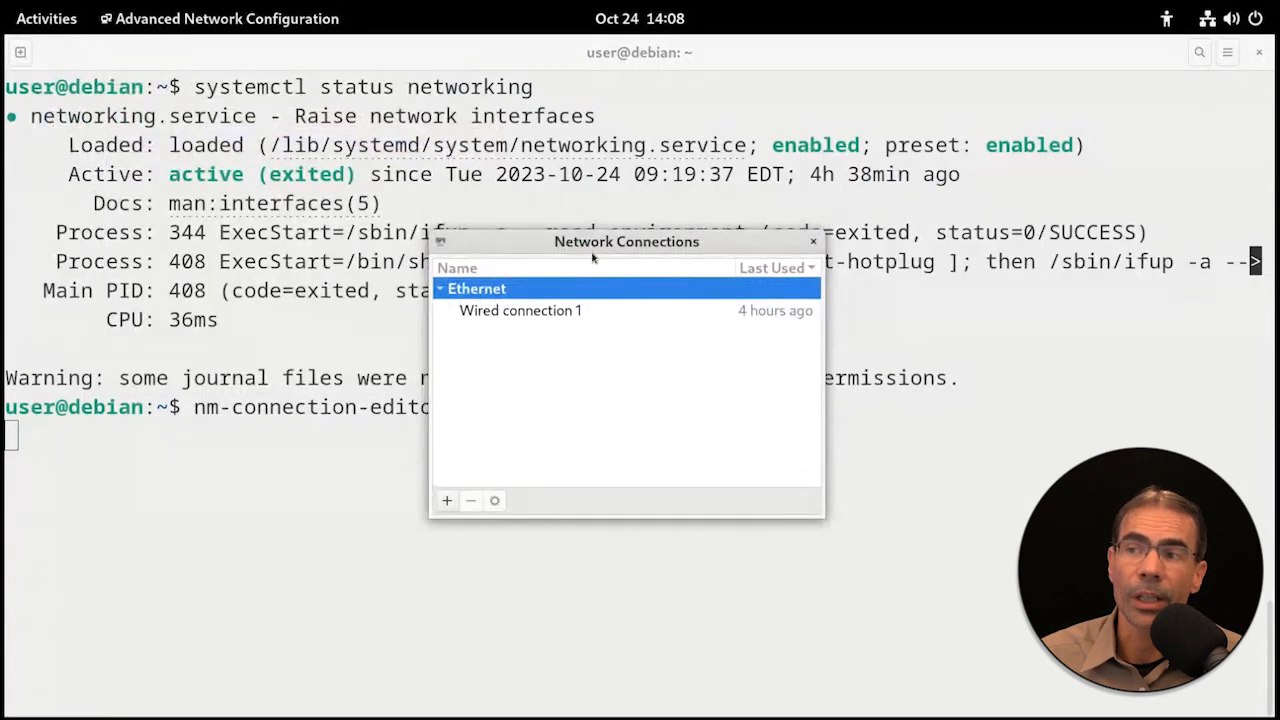
left_click(520, 310)
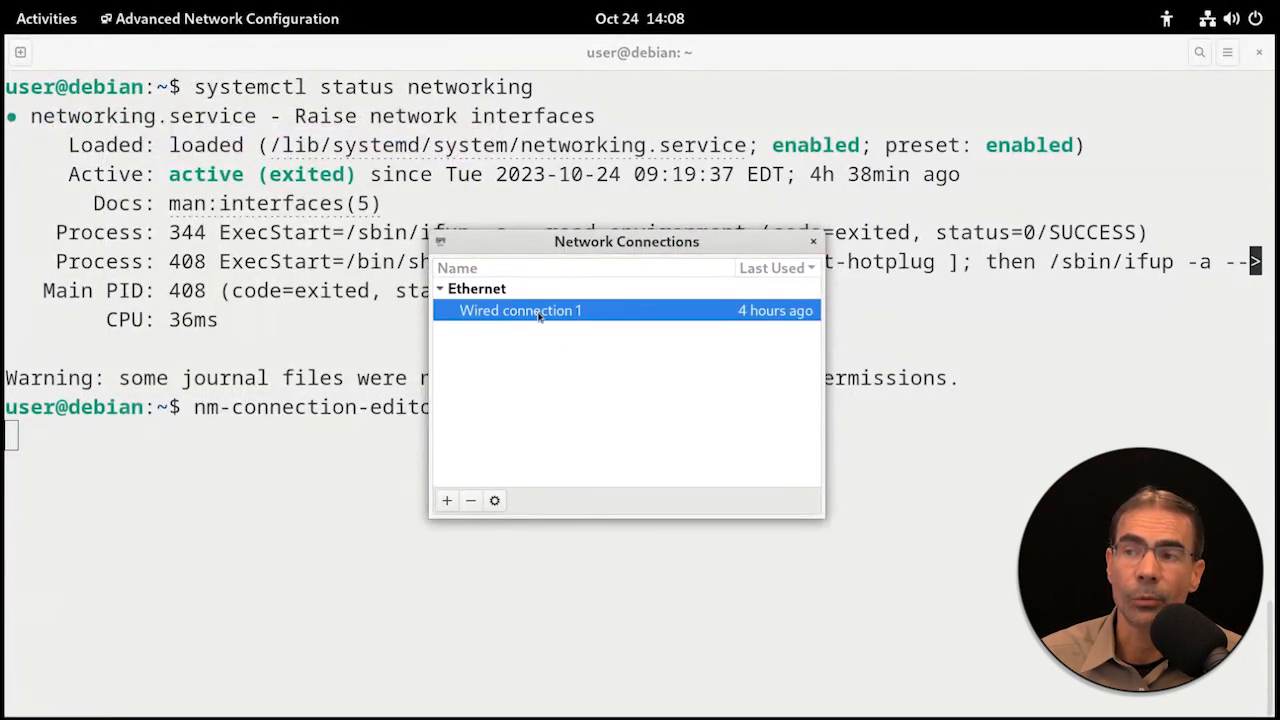
View Wired connection 1's IPv4 Settings (10.0.2.52/24, gateway and DNS 10.0.2.1), then cancel and close the editor.
double_click(520, 310)
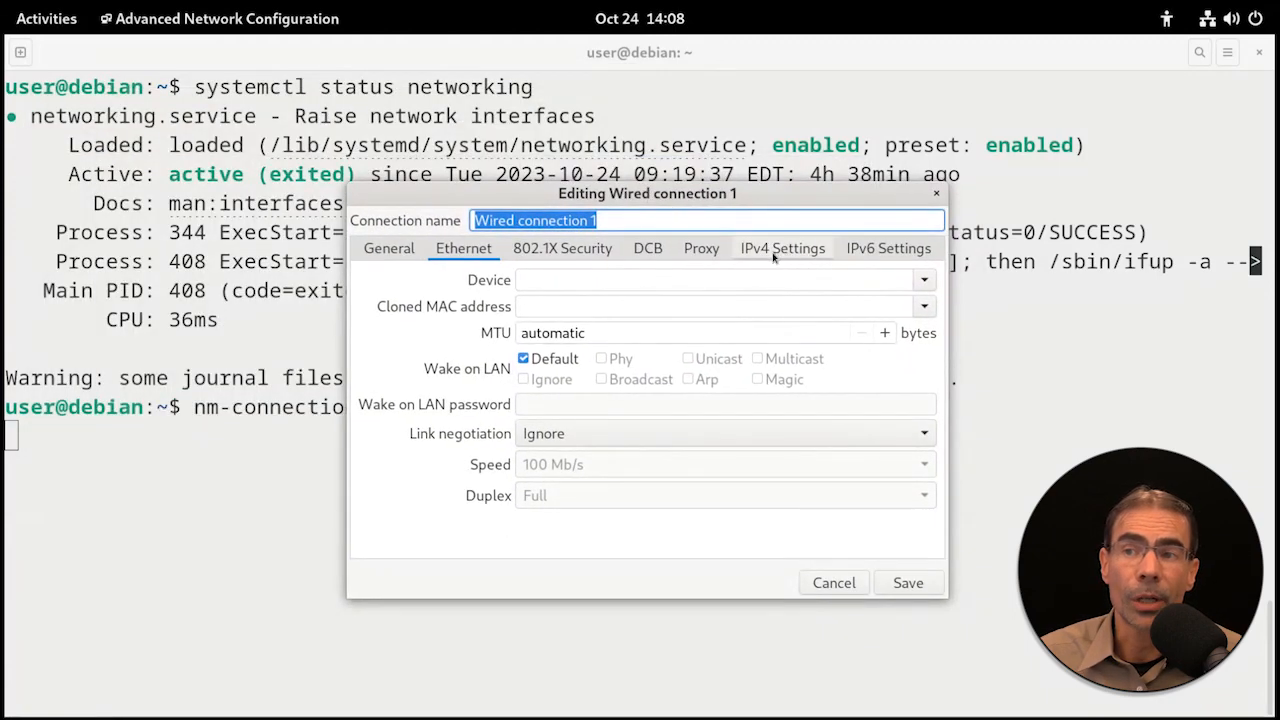
left_click(782, 248)
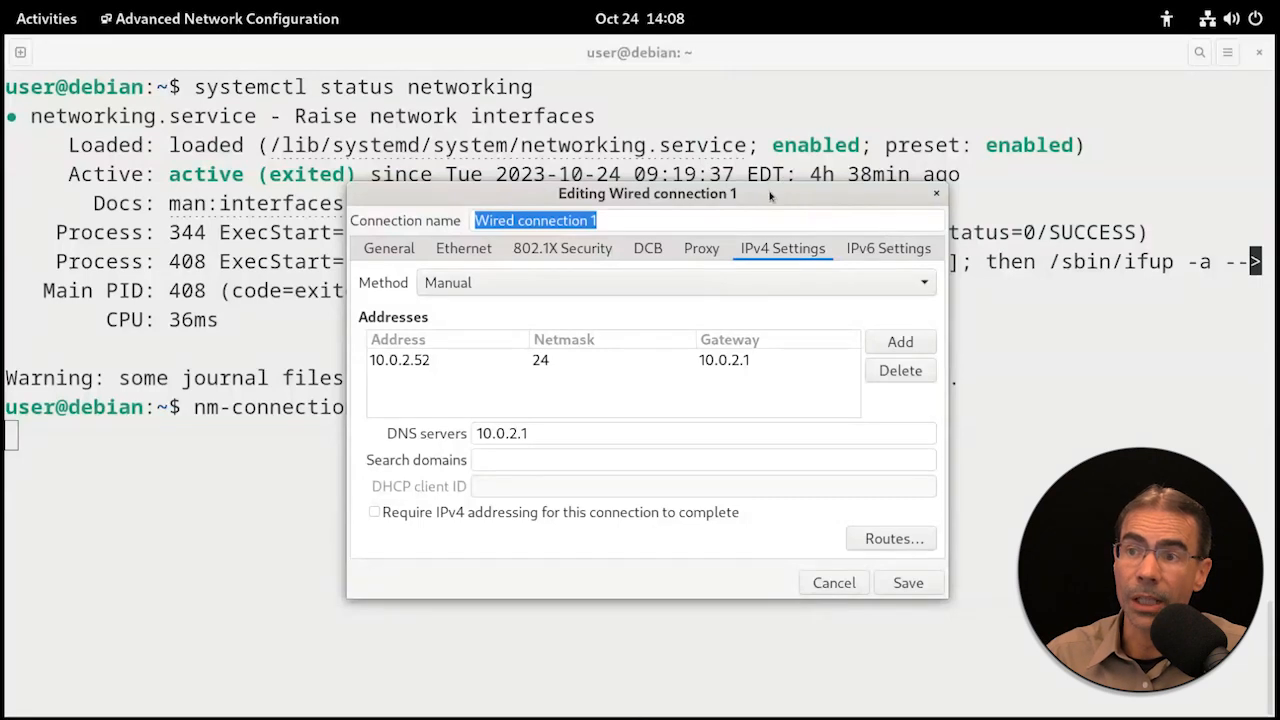
left_click(832, 582)
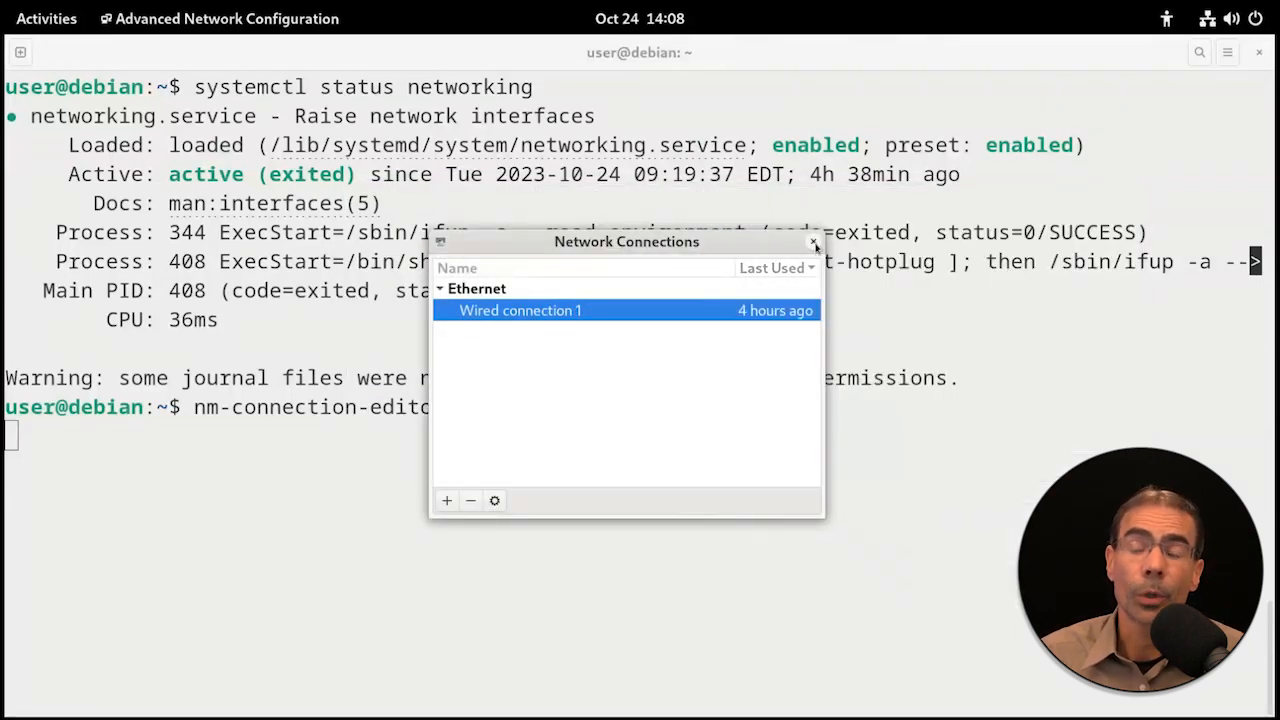
left_click(814, 244)
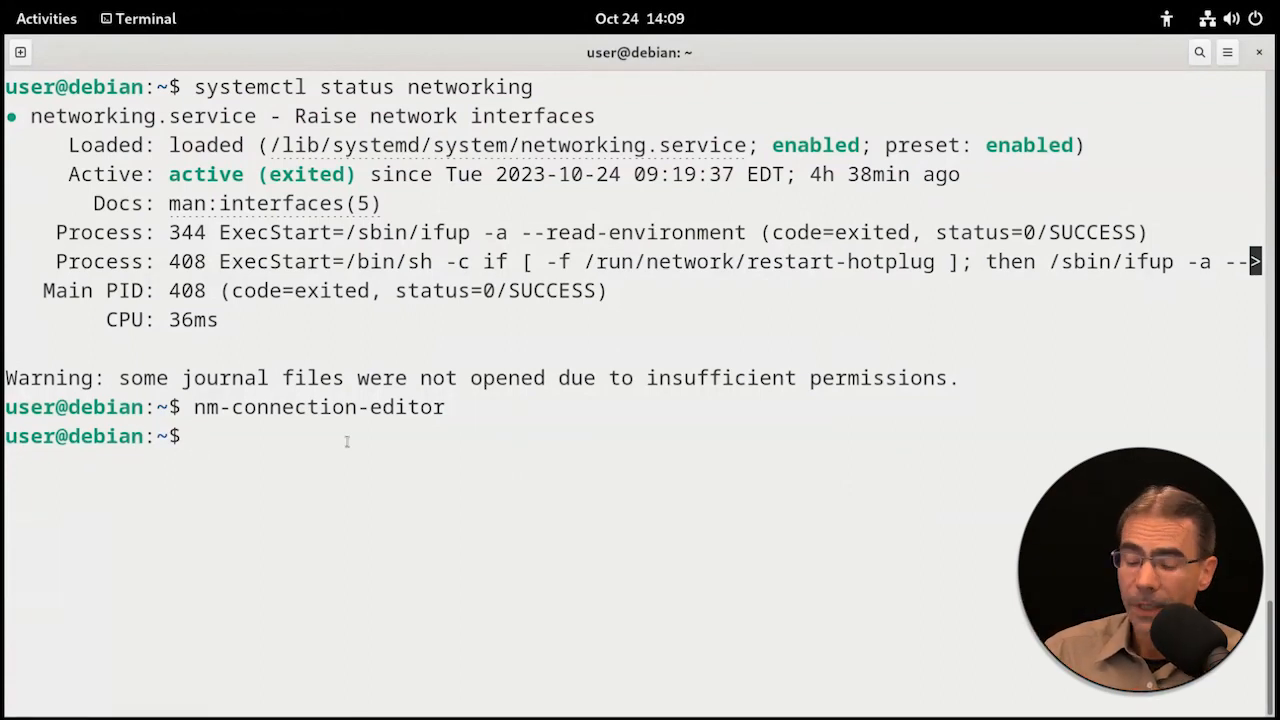
Run nmtui, edit Wired connection 1 to view its manual IPv4 (10.0.2.52/24, gateway and DNS 10.0.2.1), then back out to the shell.
type("nmtui")
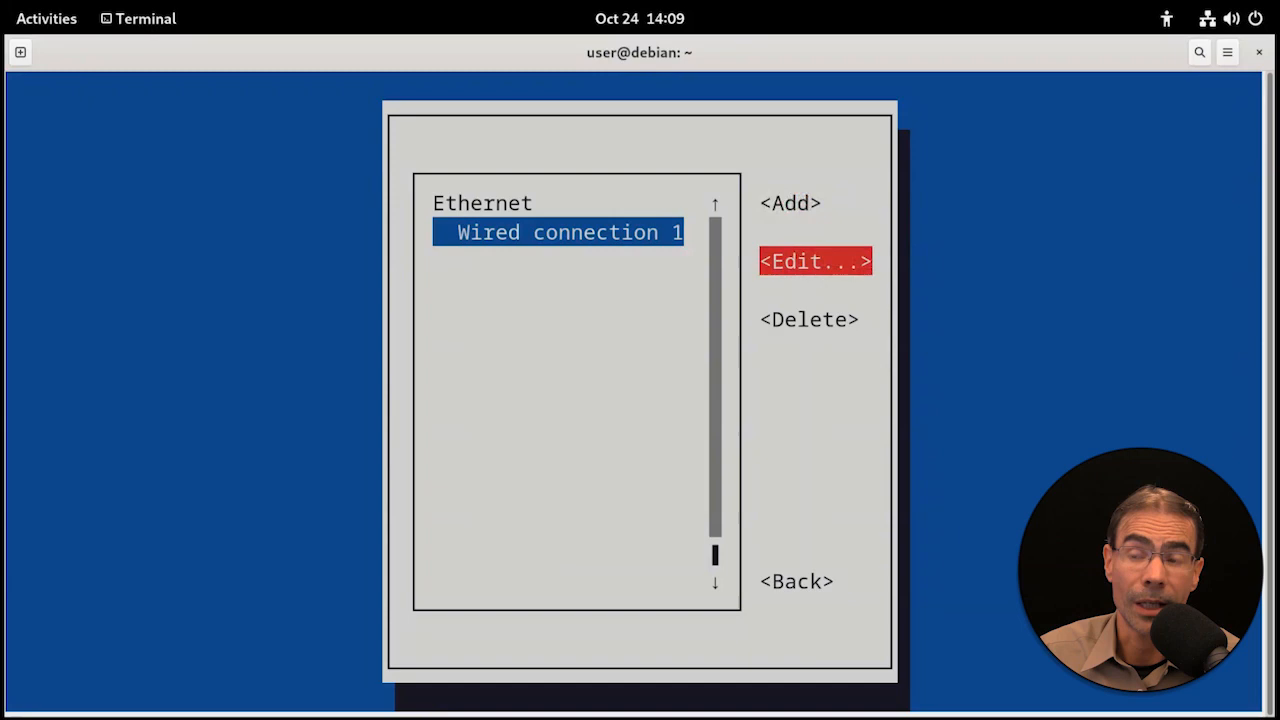
left_click(816, 260)
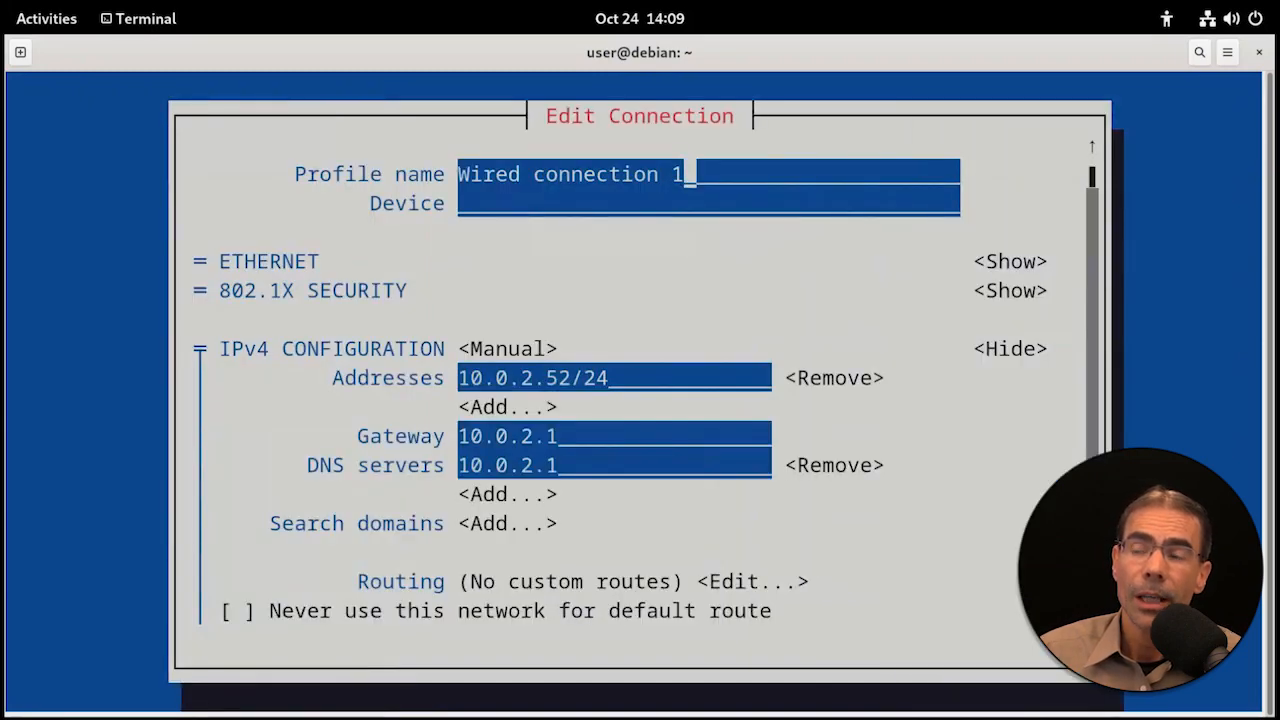
left_click(508, 348)
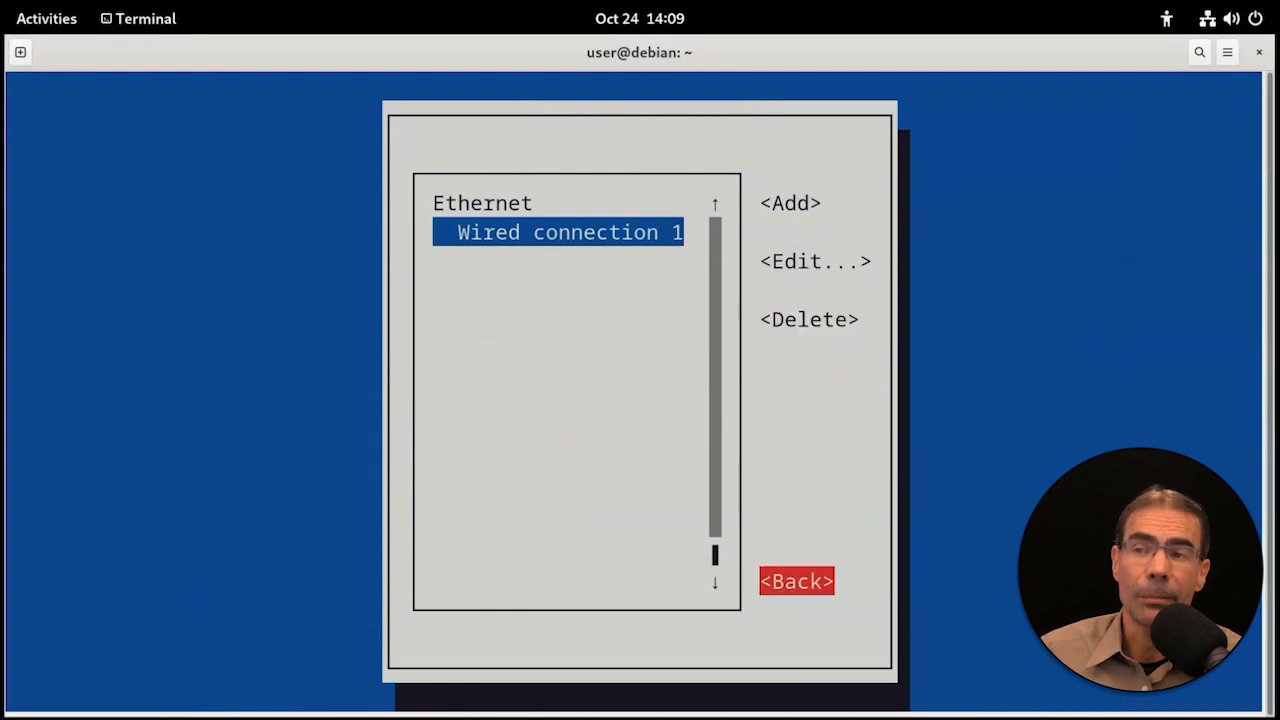
left_click(796, 580)
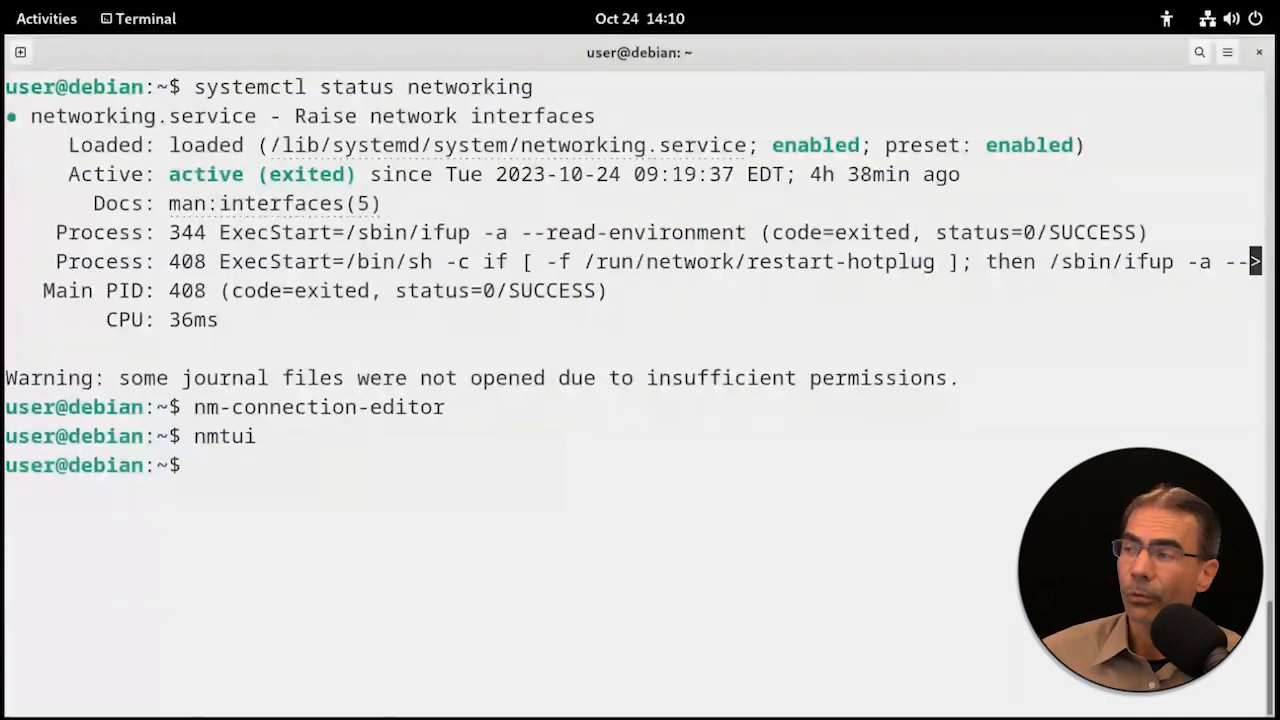
Run nmcli to show ens3 on Wired connection 1 at 10.0.2.52/24 with its routes and DNS, marking interface ens3.
type("nm")
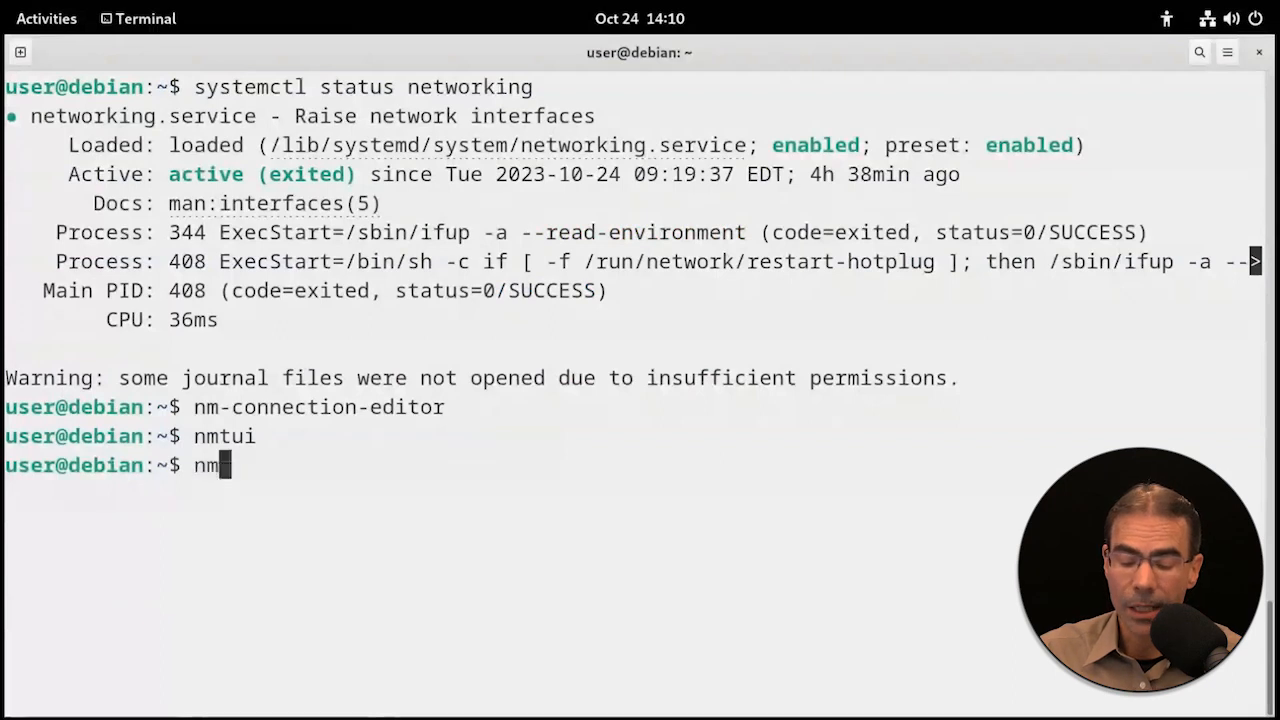
type("cli")
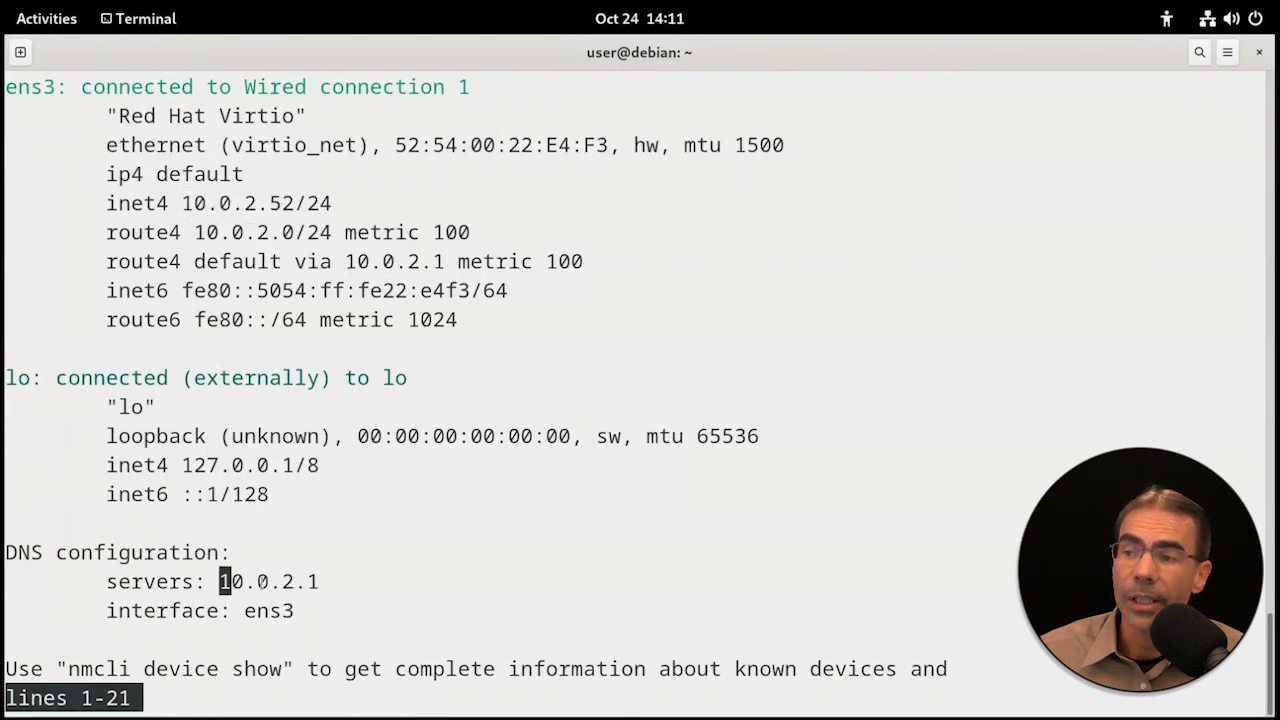
left_click_drag(220, 580, 318, 580)
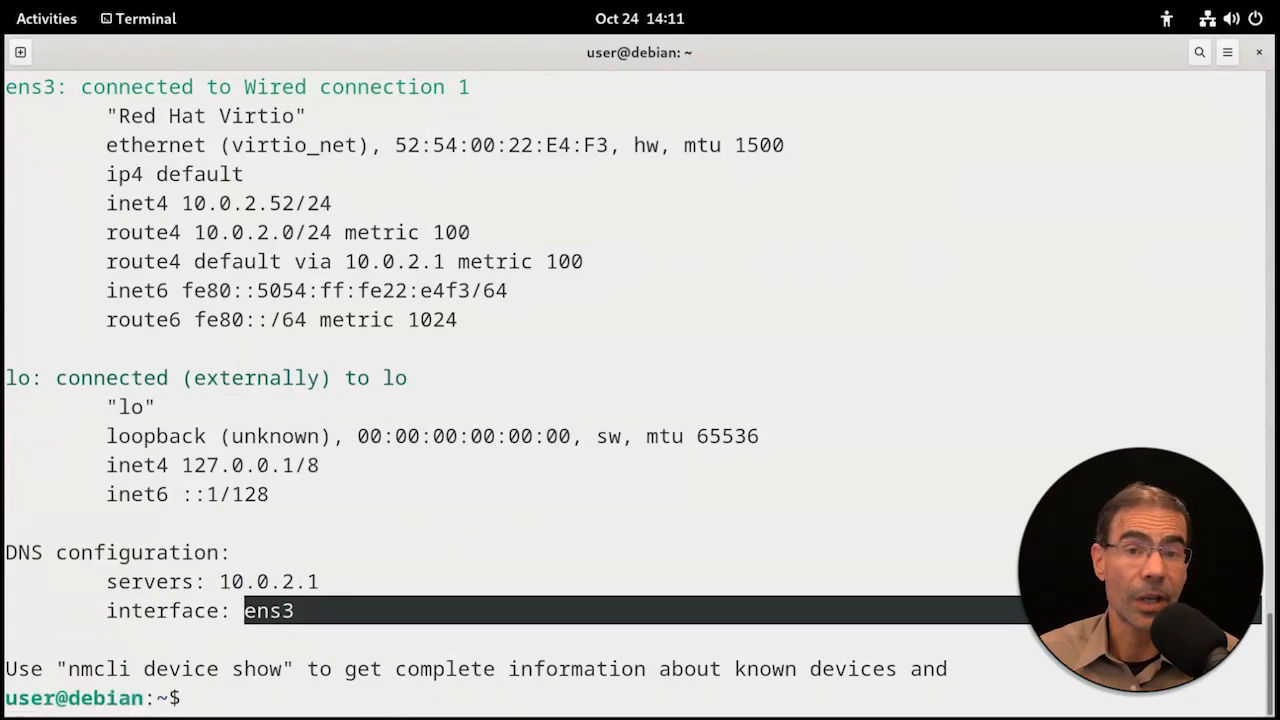
type("nmc")
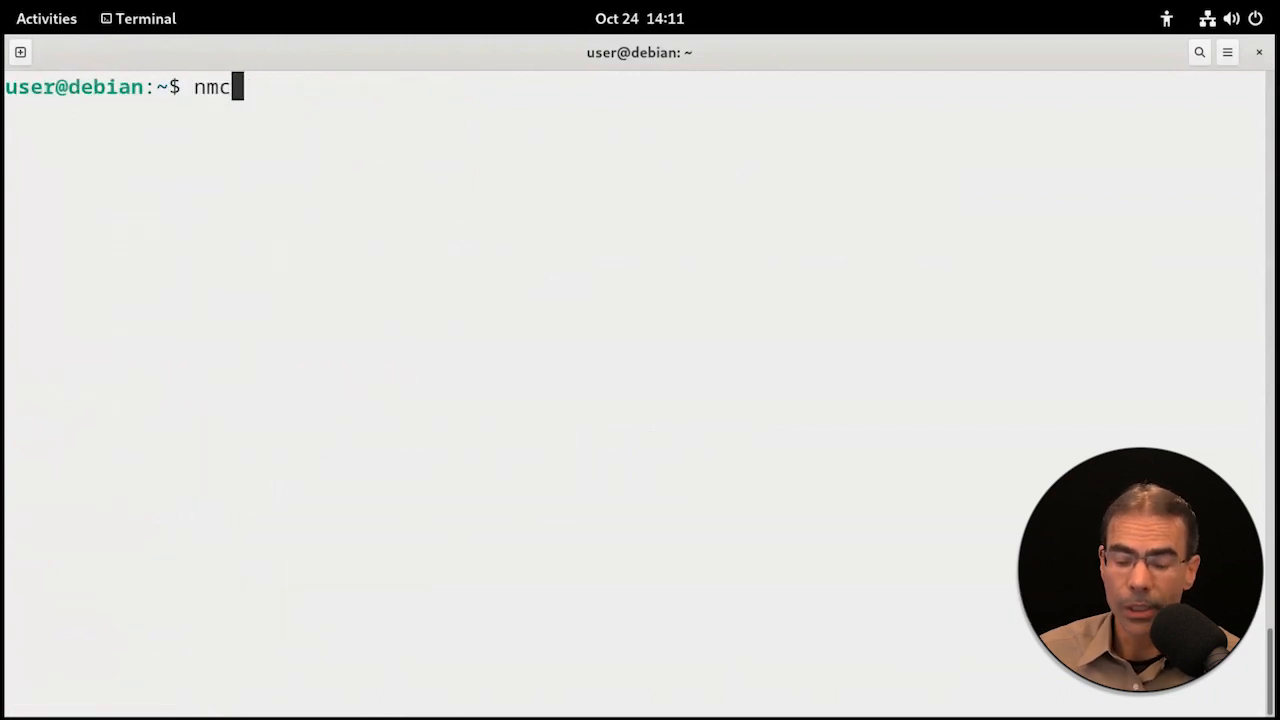
Enter the command 'nmcli edit' at the prompt.
type("li edi")
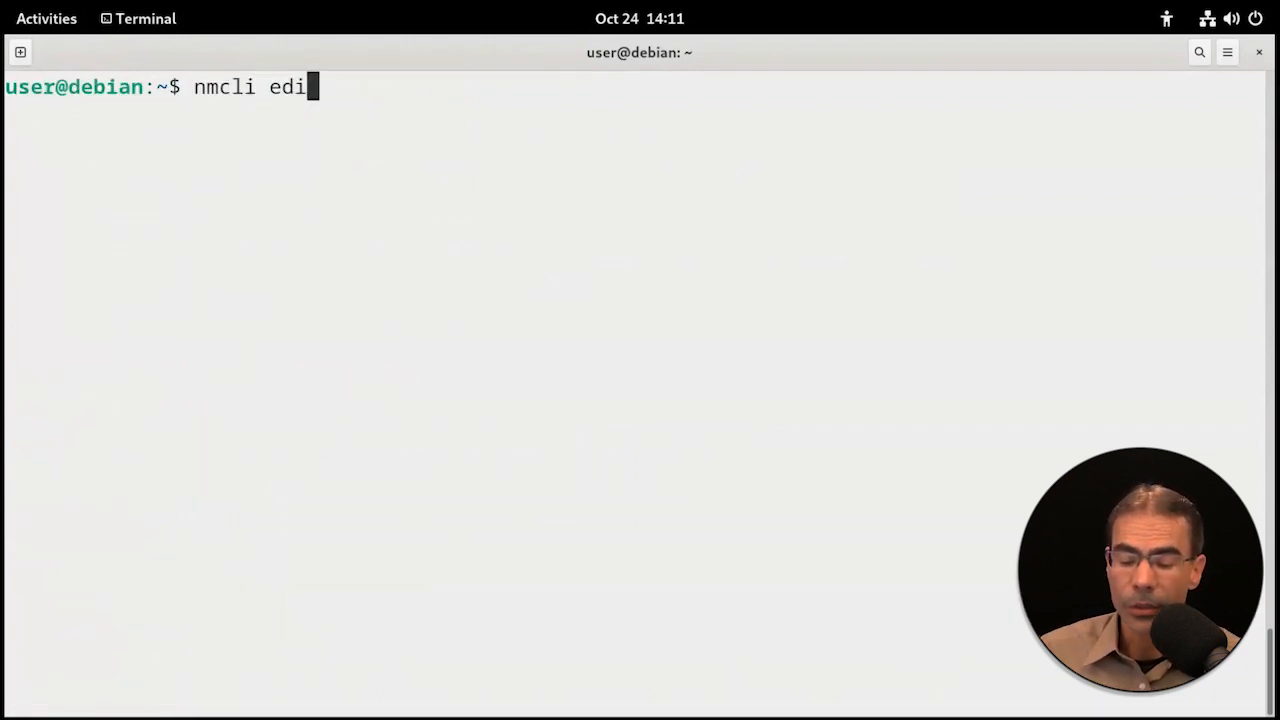
type("t")
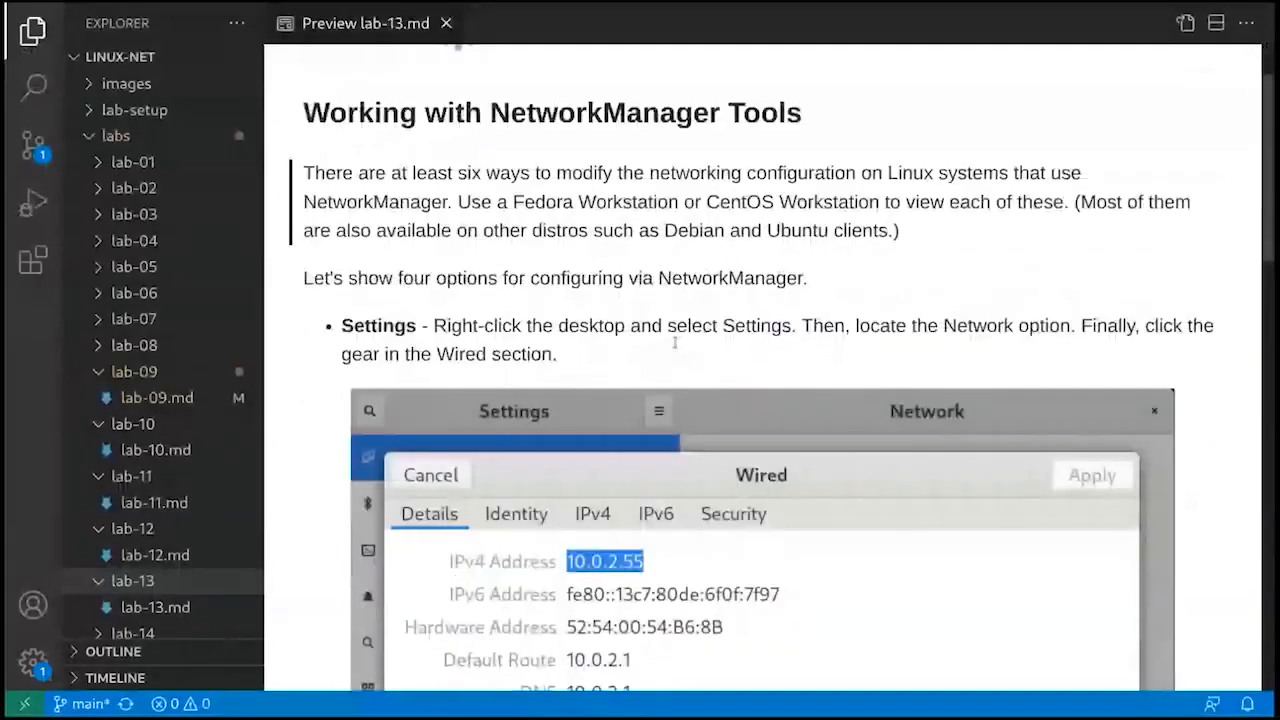
Scroll the lab-13.md preview down past the Settings figure to the nm-connection-editor, nmtui and nmcli bullets.
scroll("down", 3)
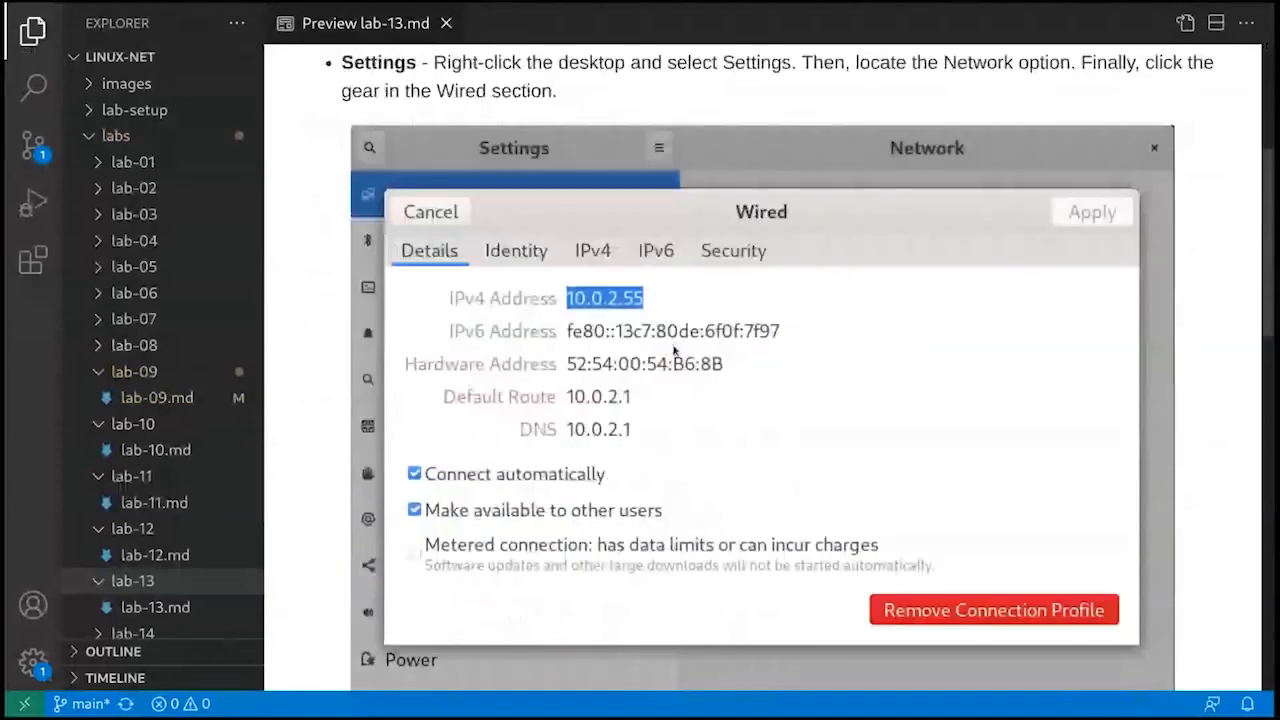
mouse_move(784, 404)
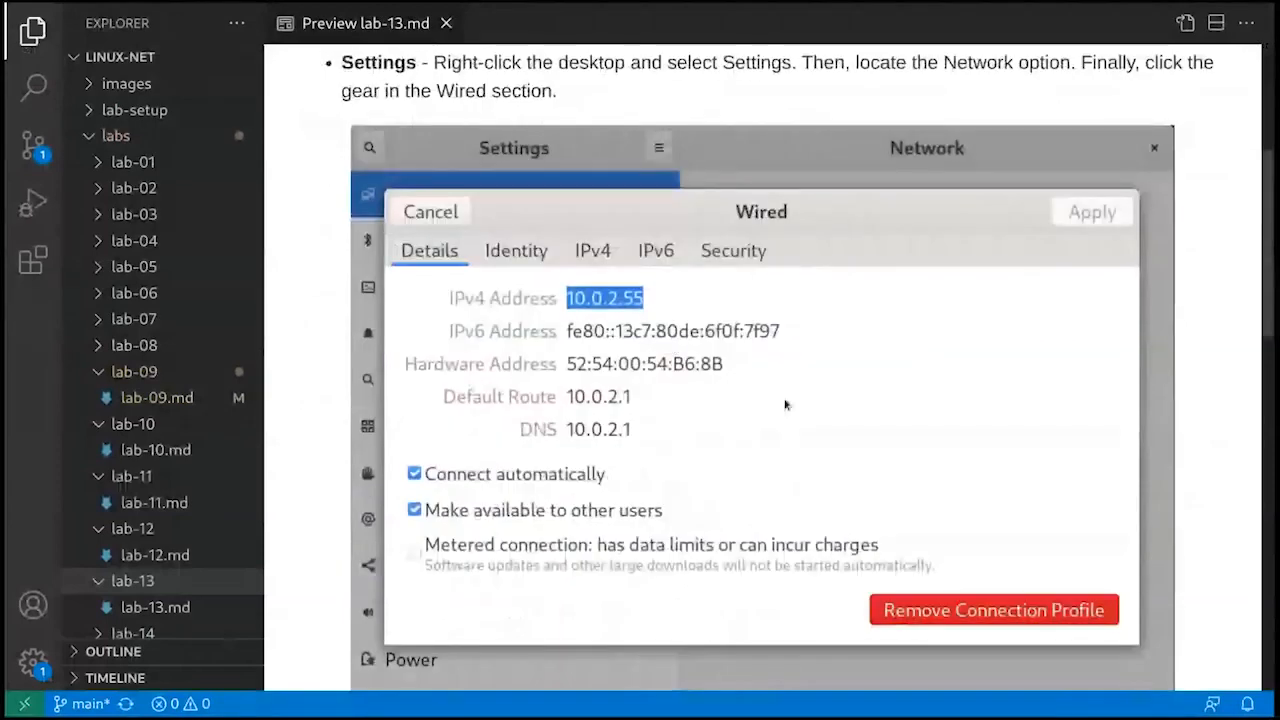
scroll("down", 3)
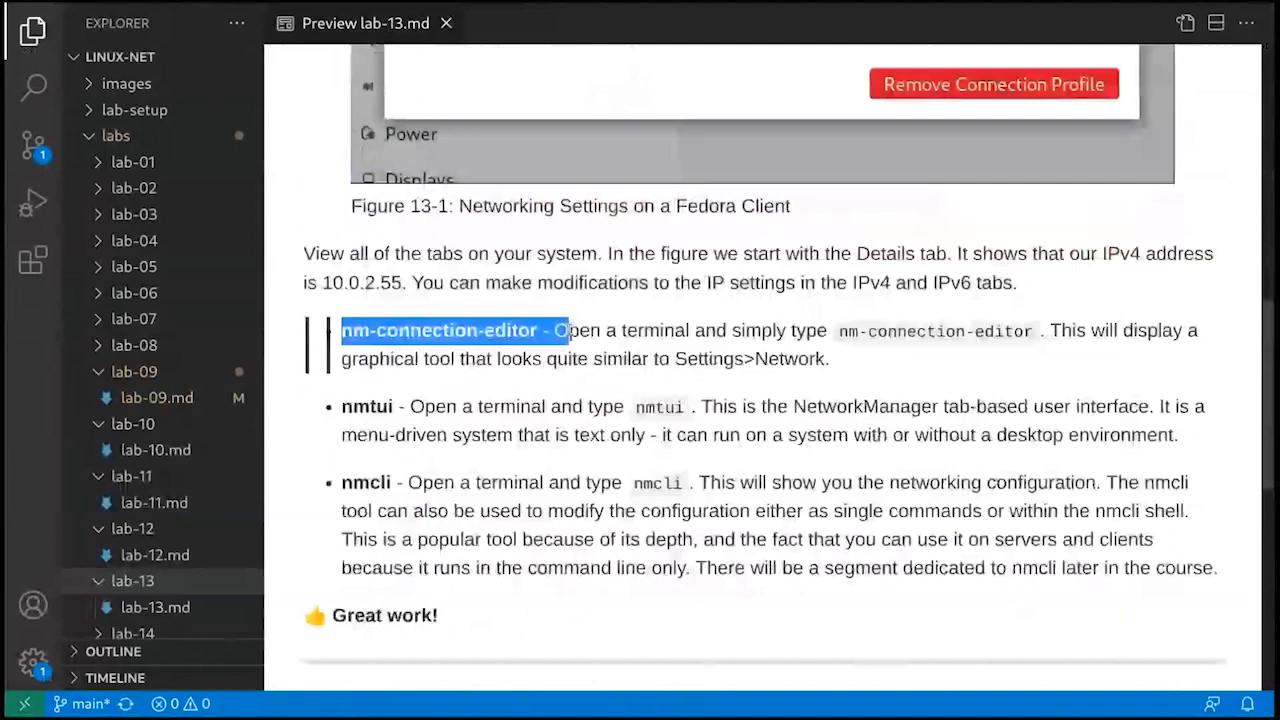